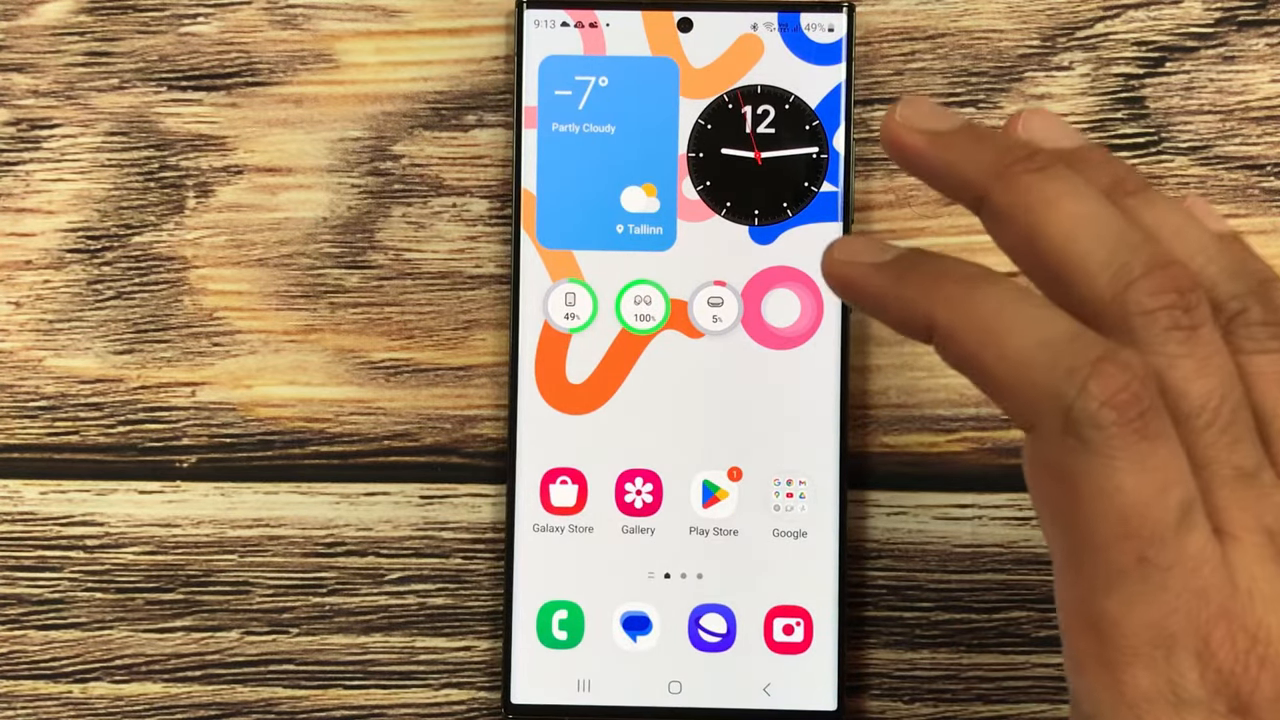
mouse_move(850, 250)
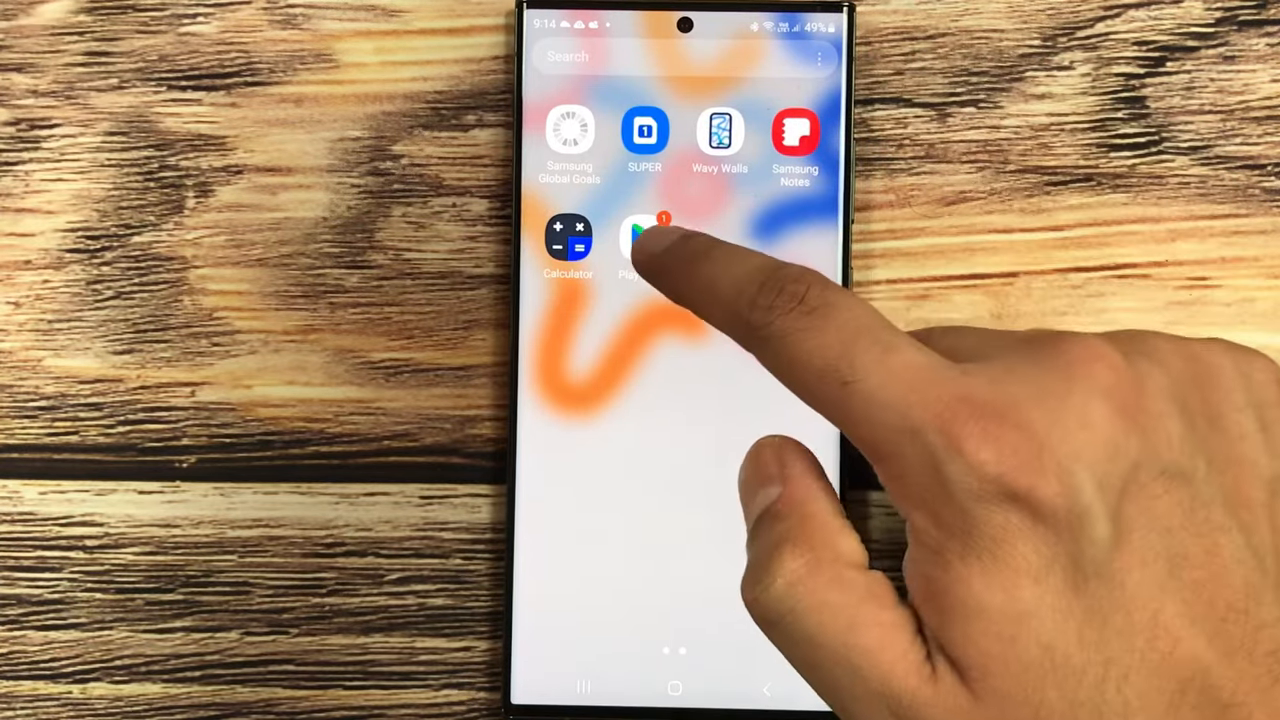
Find the HideU: Calculator Lock listing in Play Store among results like Calculator Vault.
left_click(640, 244)
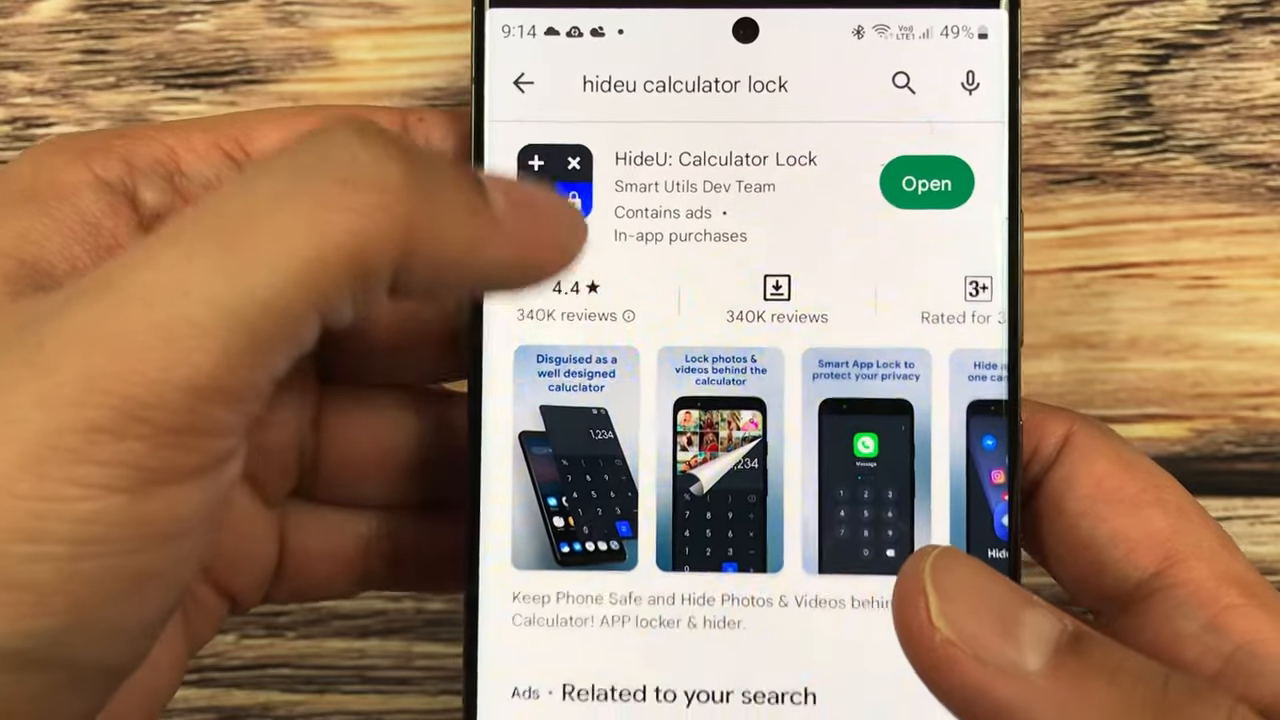
scroll("down", 3)
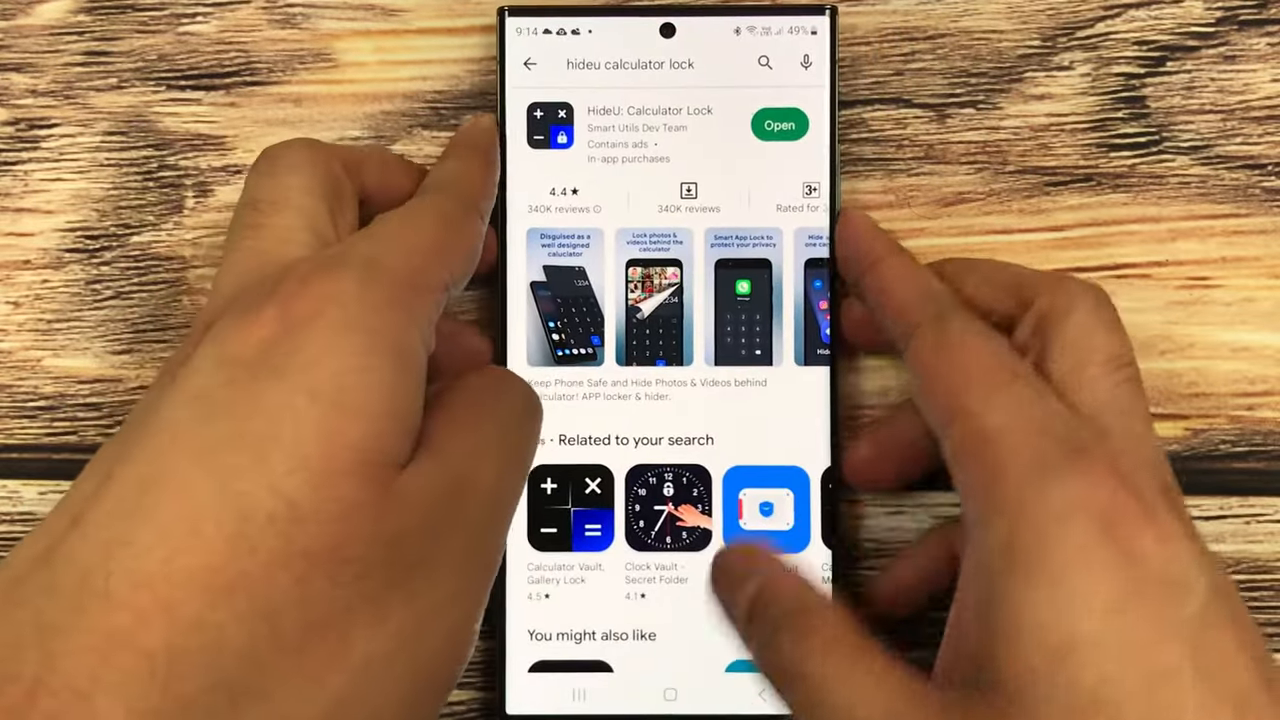
left_click(670, 696)
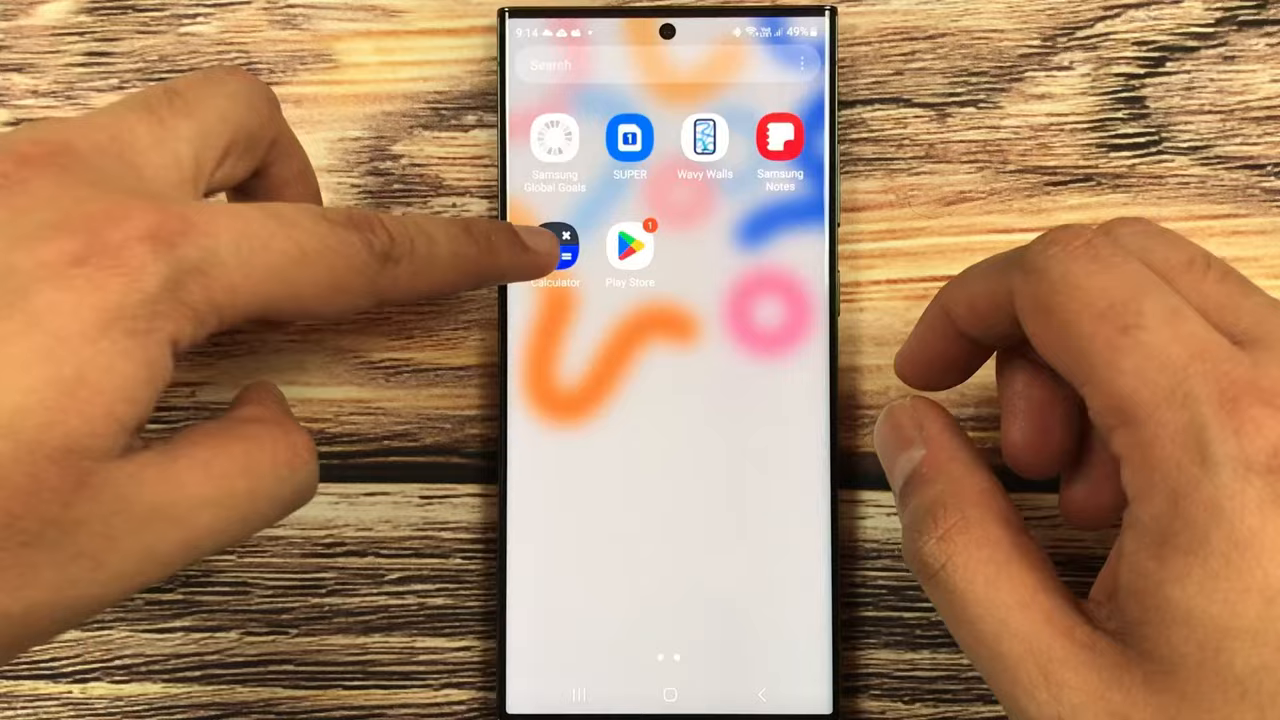
left_click(556, 250)
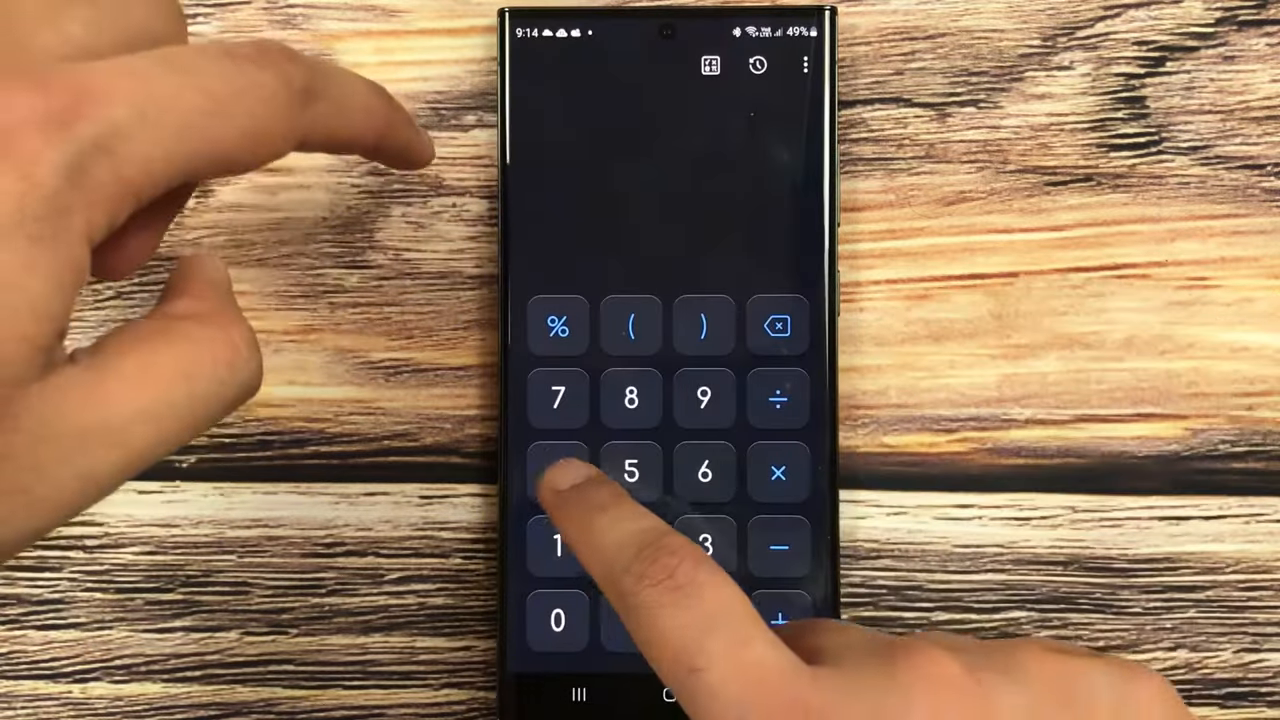
left_click(704, 622)
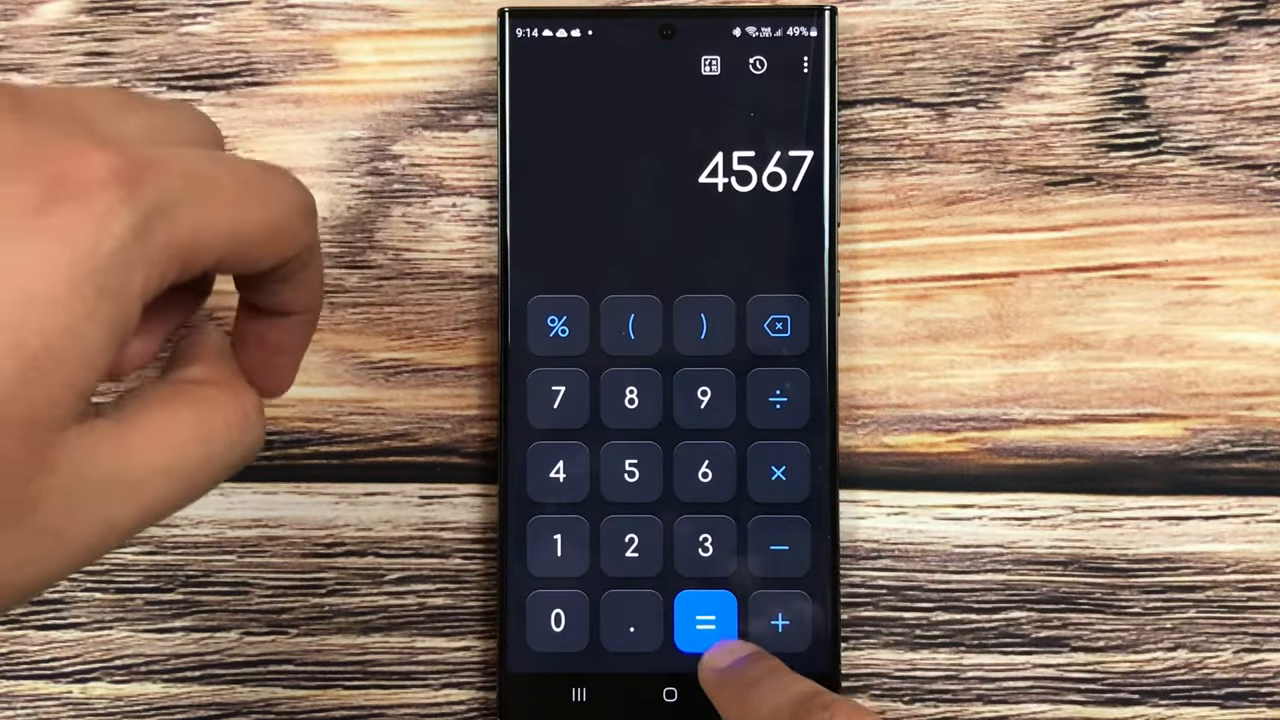
left_click(704, 622)
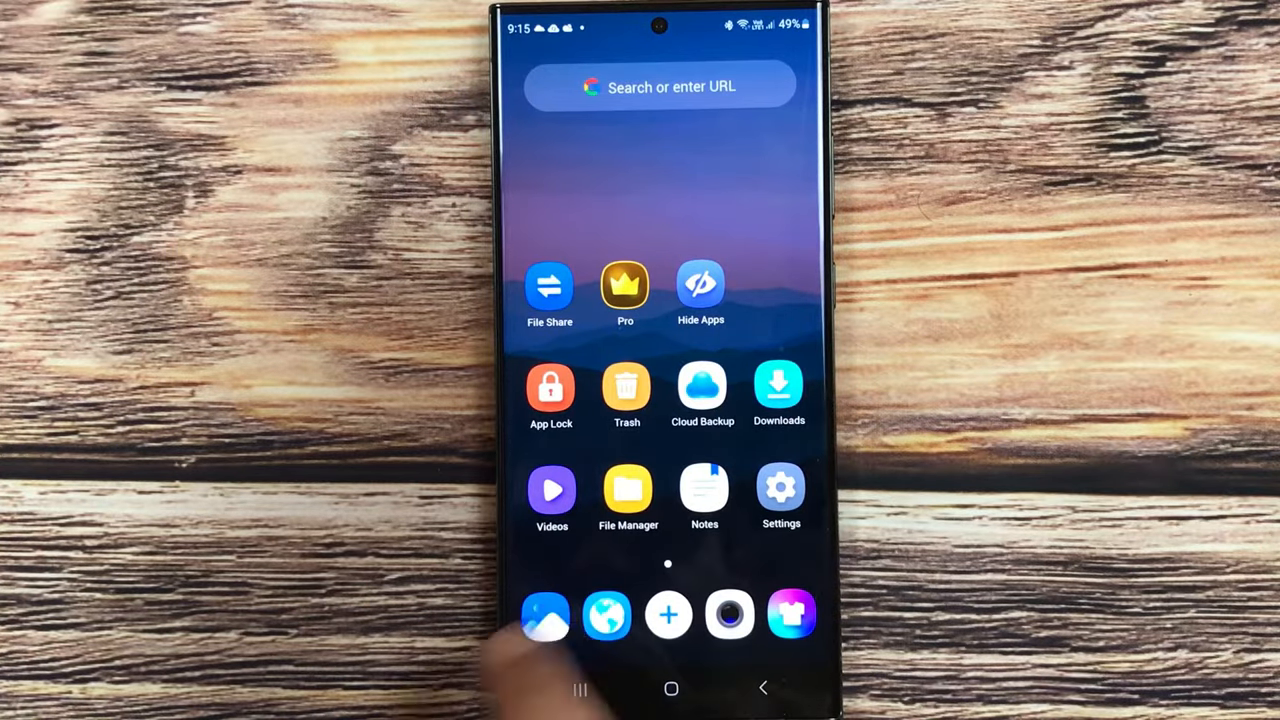
Uninstall HideU so its Play Store page shows the Install button again.
left_click(546, 614)
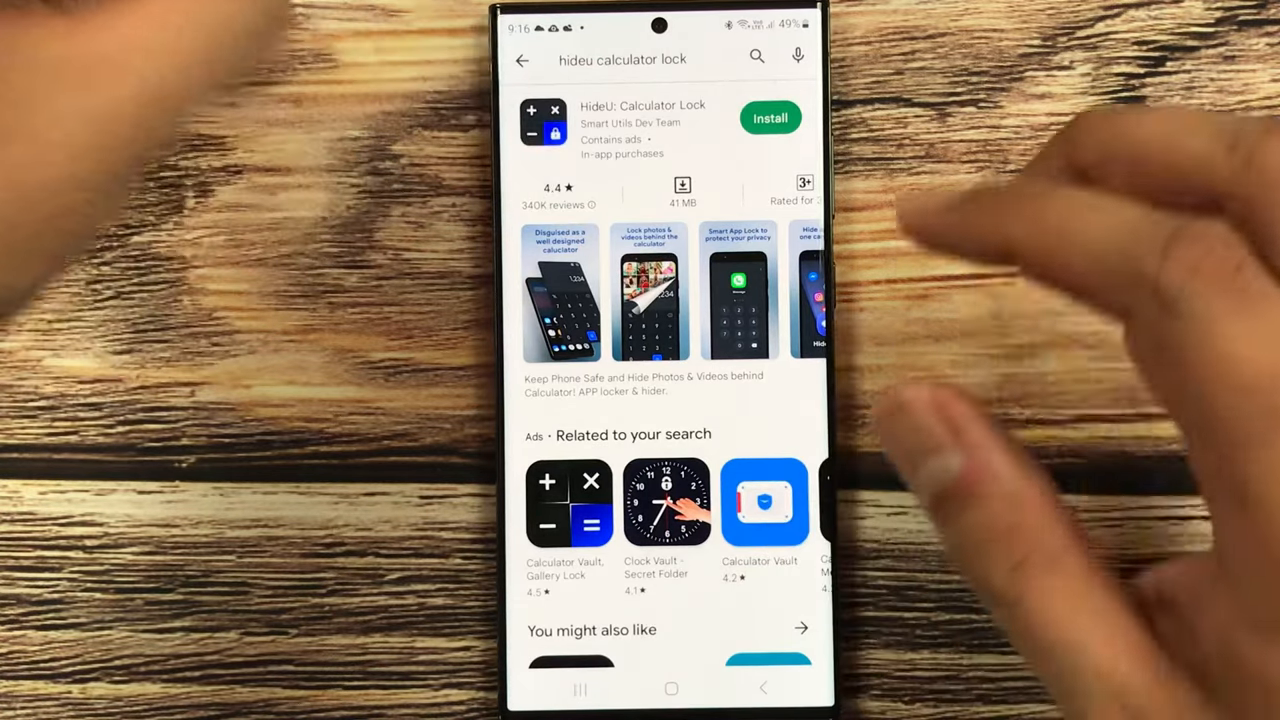
Reinstall and launch HideU, accepting the privacy notice and granting all-files access.
left_click(770, 118)
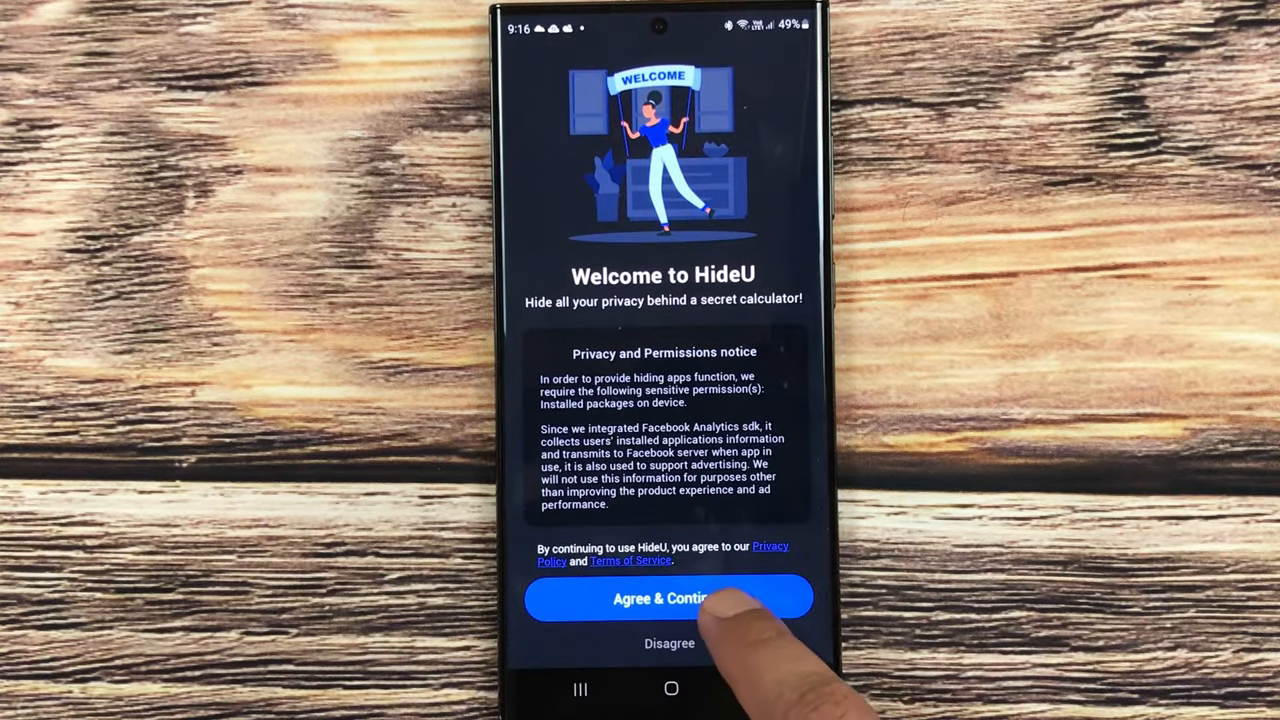
left_click(668, 598)
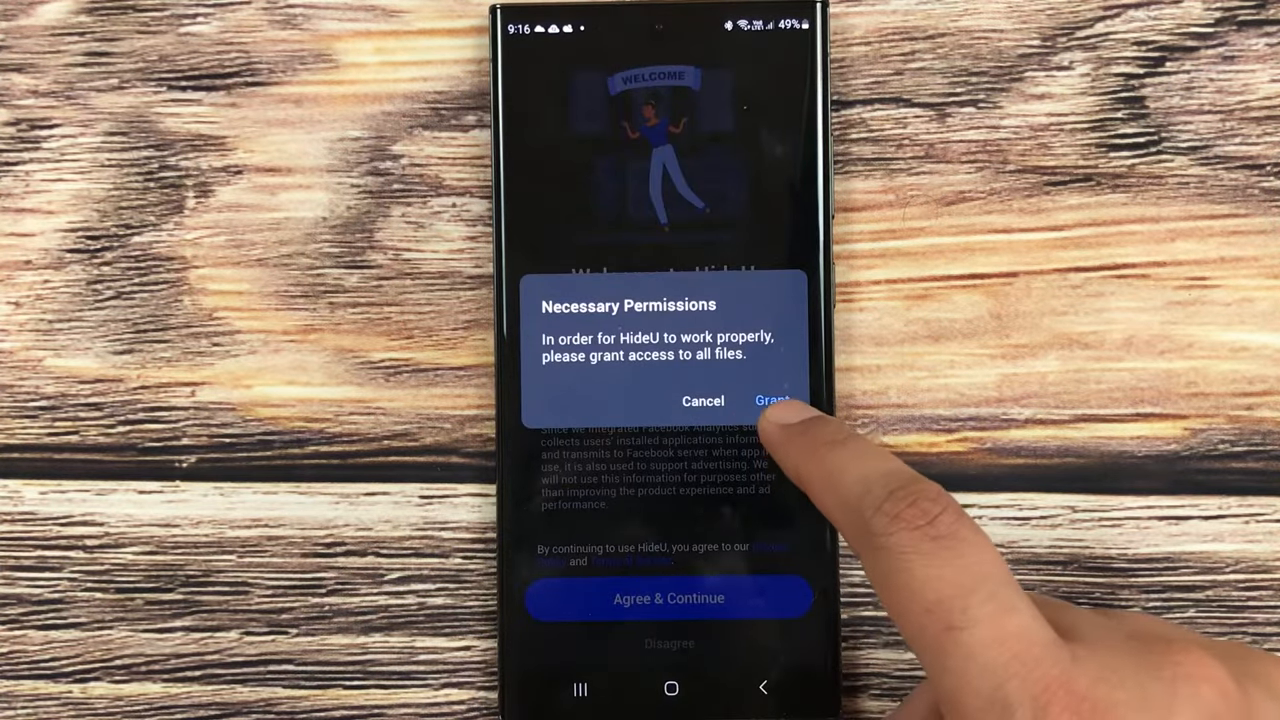
left_click(772, 400)
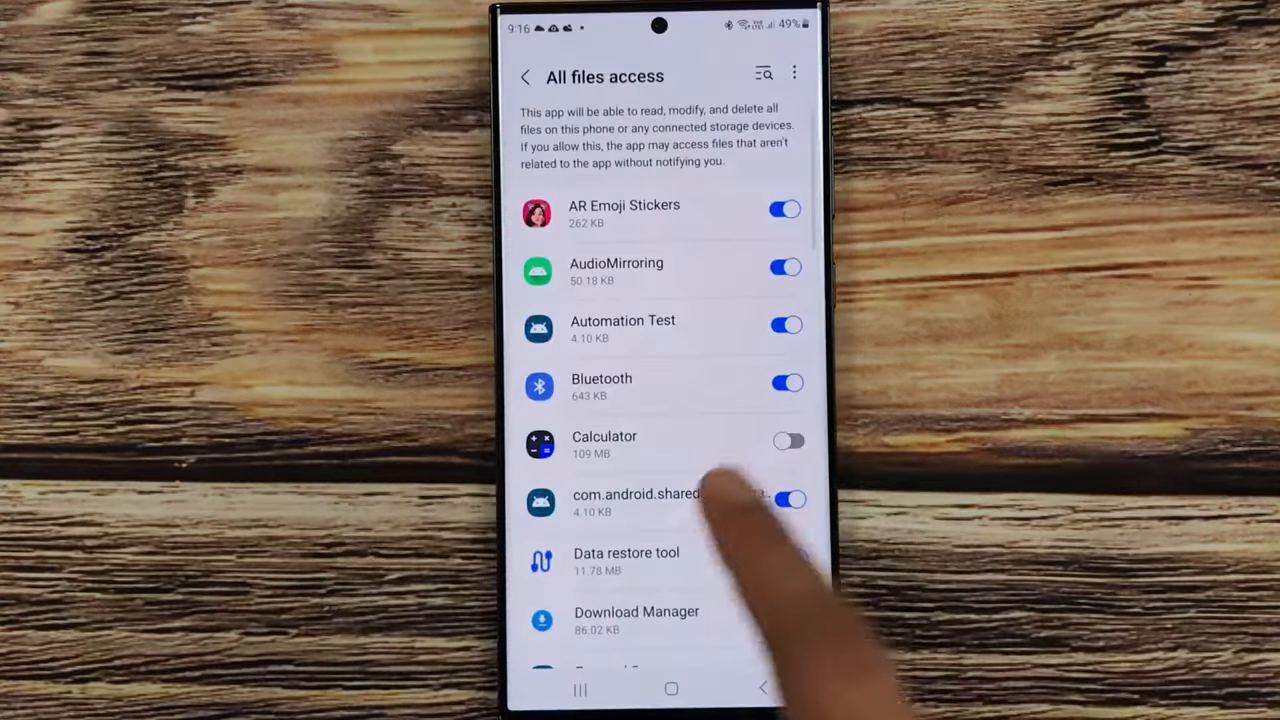
Allow Calculator all-files access in Settings and return to its keypad.
left_click(788, 500)
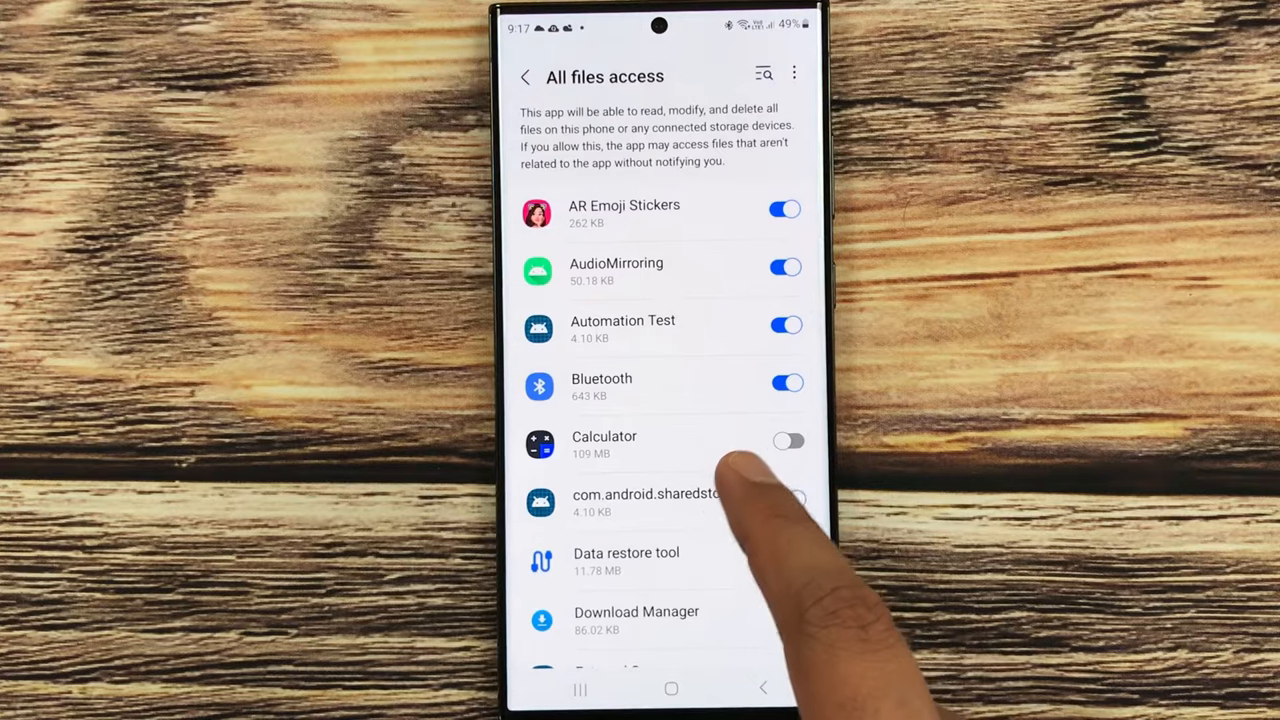
left_click(788, 500)
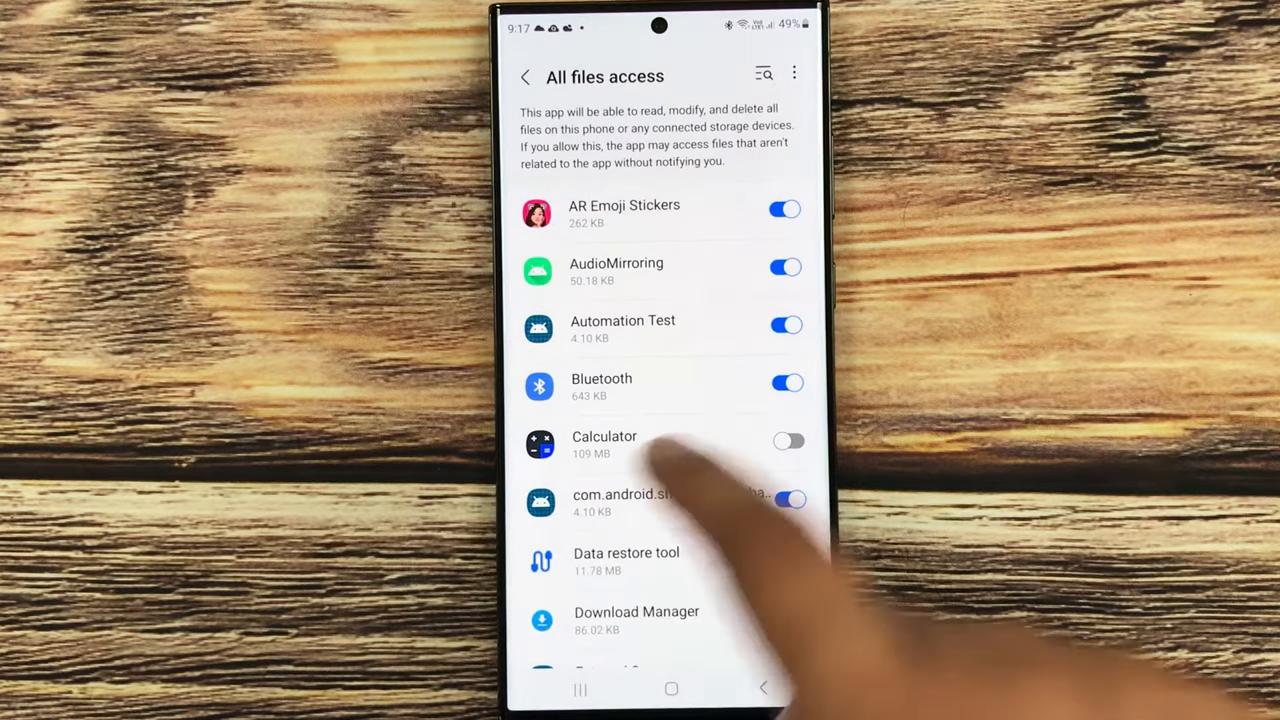
left_click(788, 442)
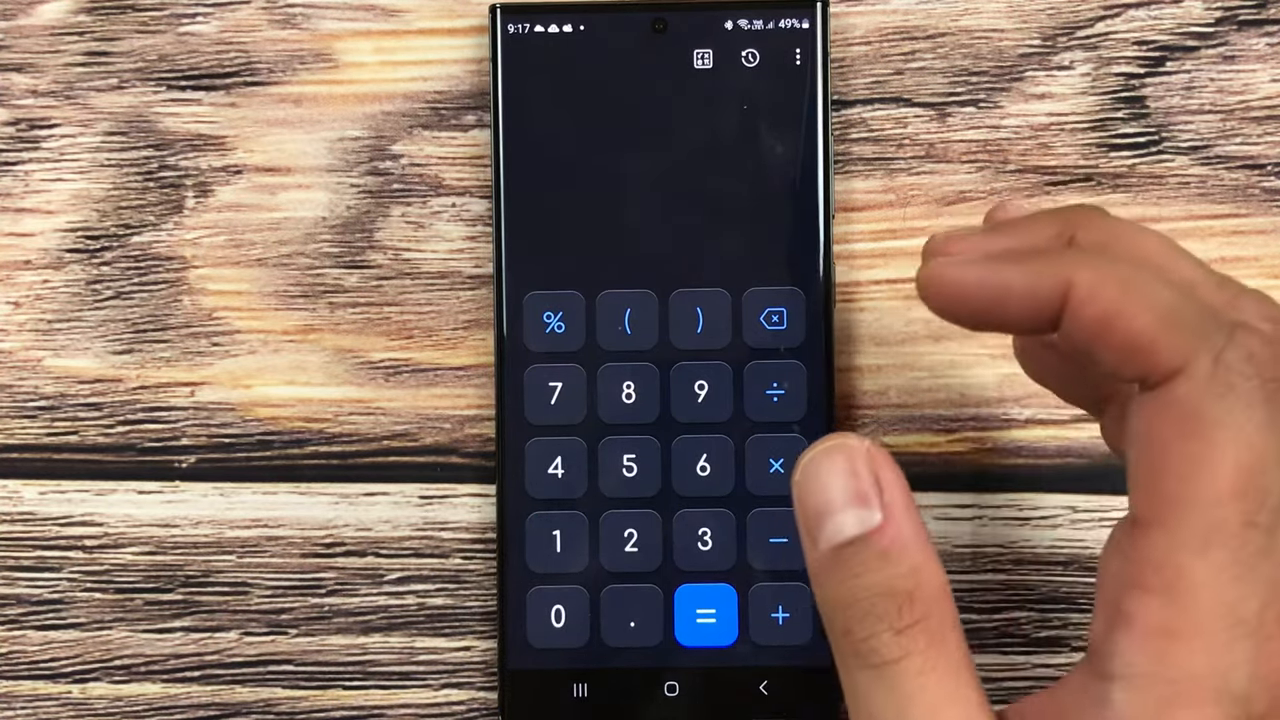
Enter 4567 on the keypad to unlock the vault's empty photo area.
left_click(556, 468)
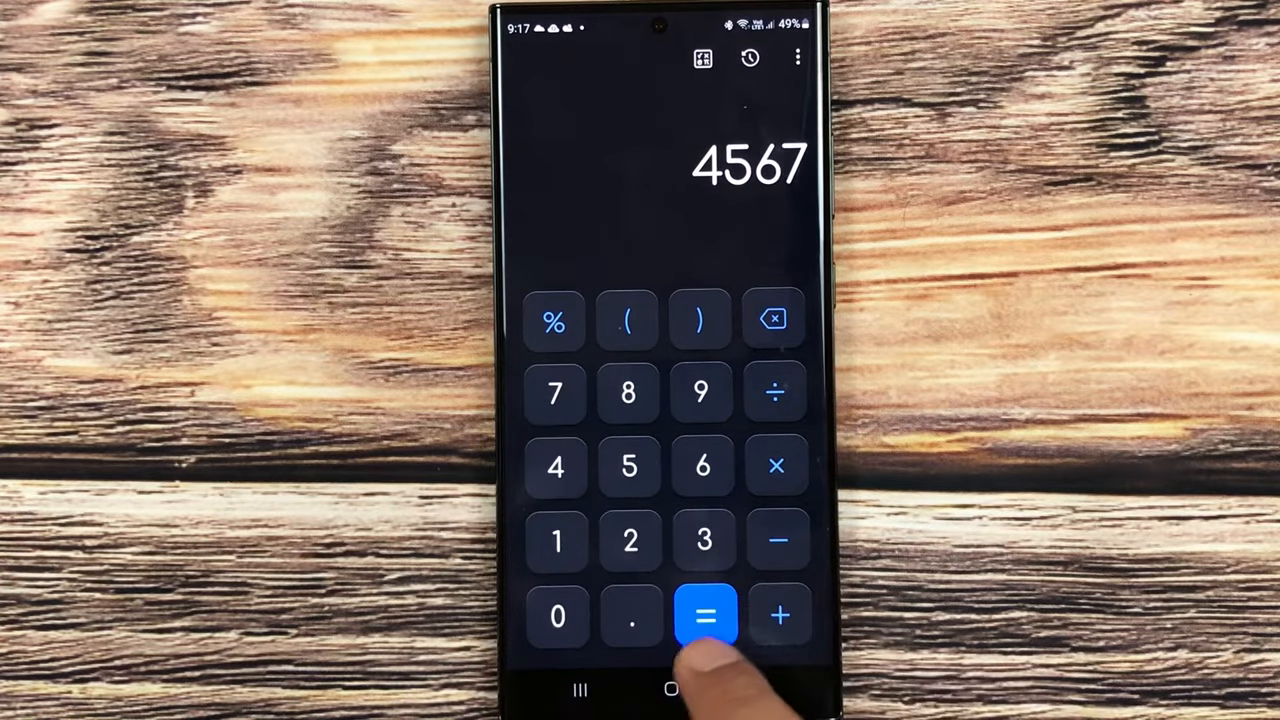
left_click(672, 688)
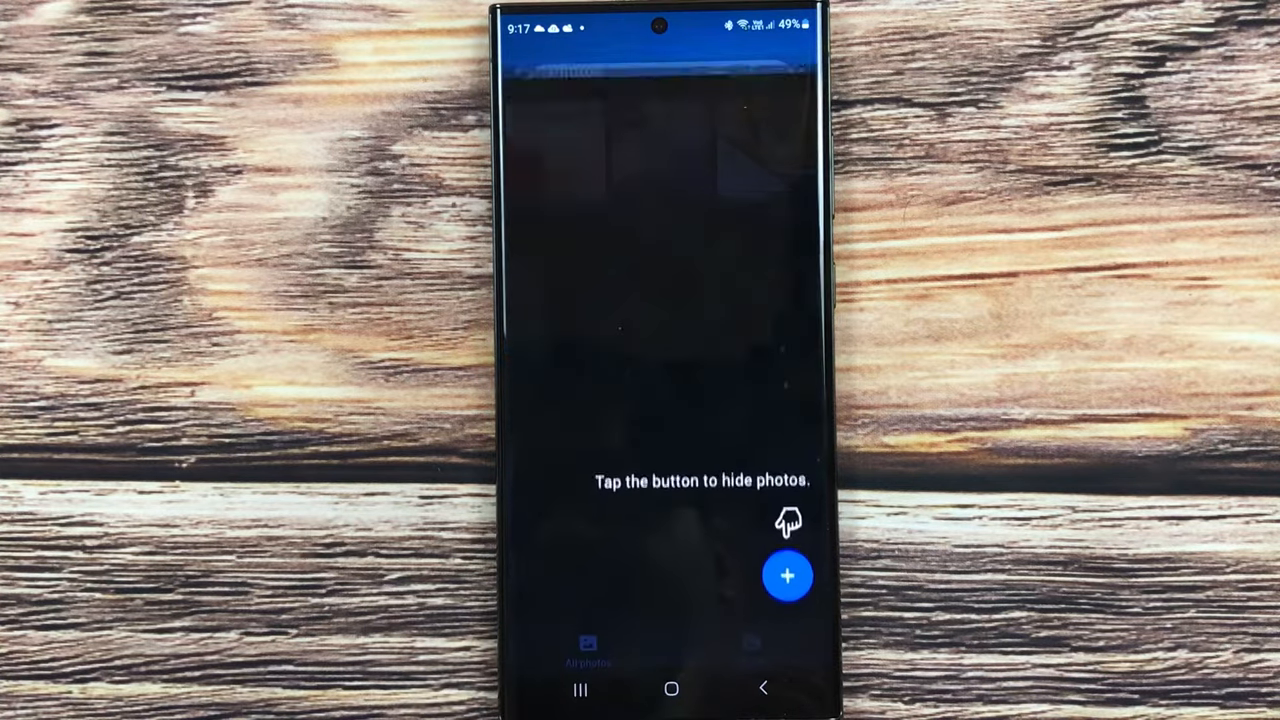
Restore the previously hidden photos so three images fill the All photos grid.
left_click(788, 576)
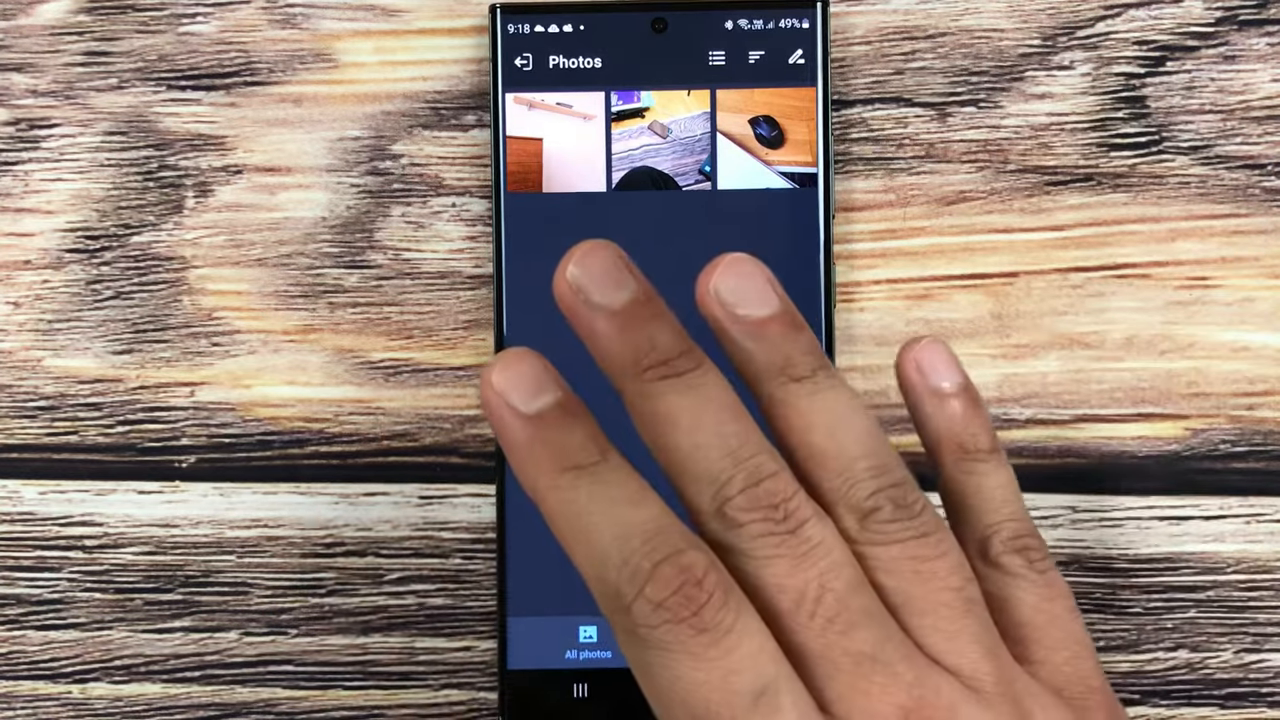
Select all three photos and bring up the Unhide to destination dialog.
left_click(556, 140)
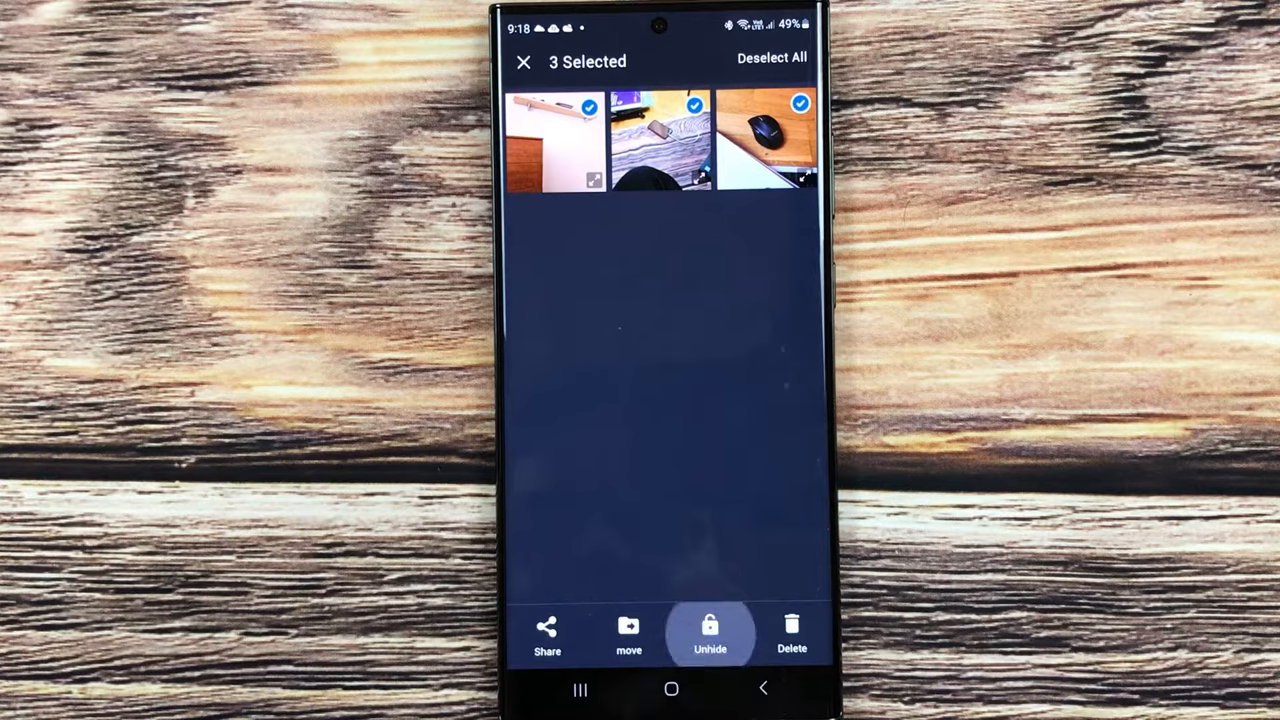
left_click(710, 636)
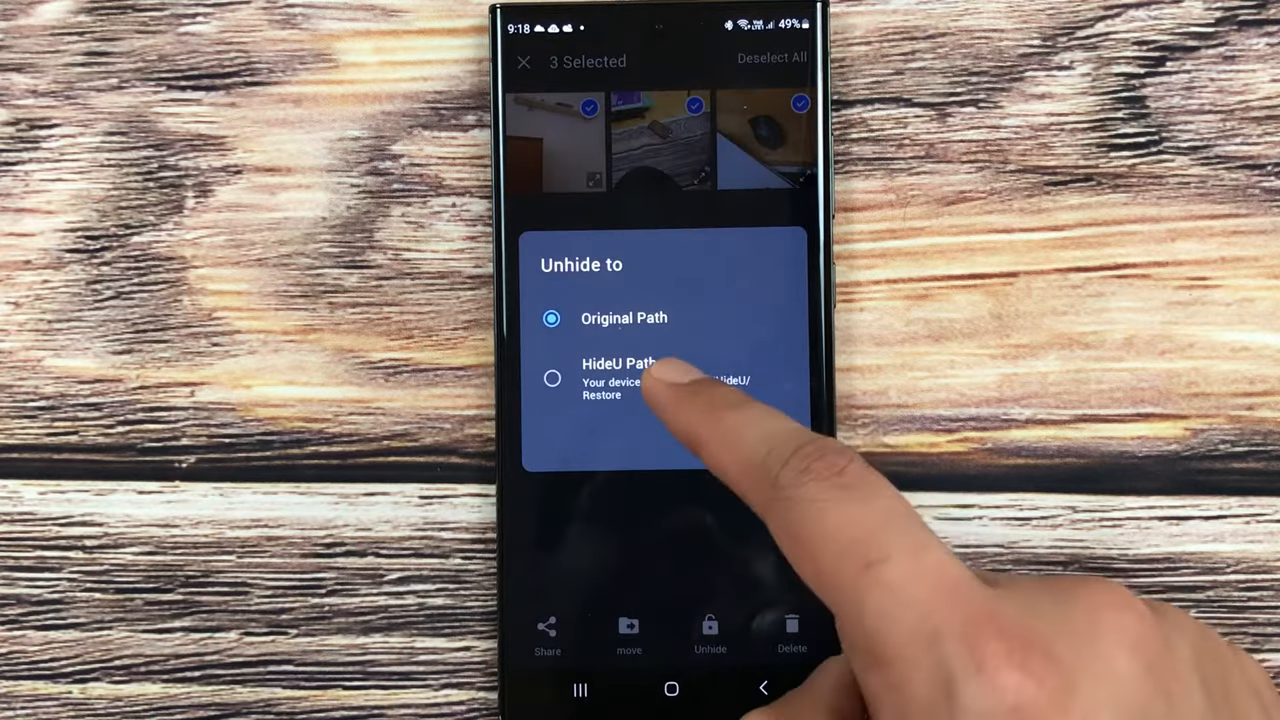